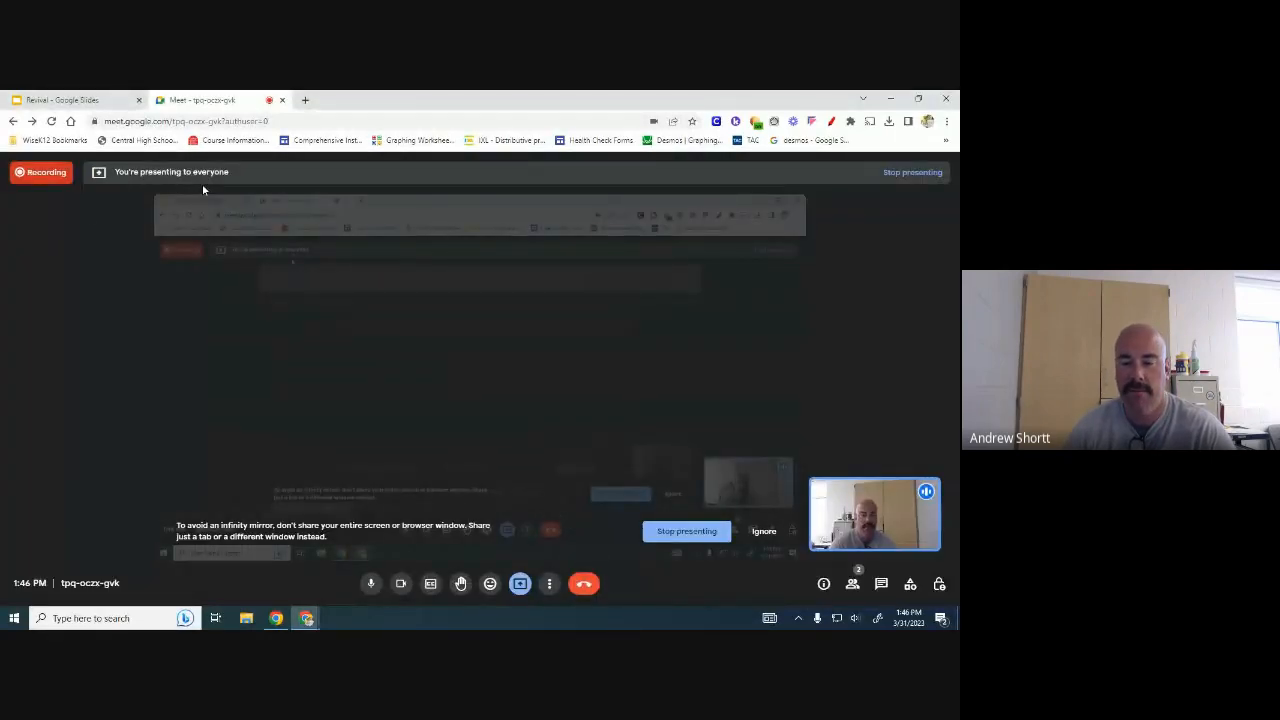
# Step: Switch from the Meet tab to the Revival deck at its Psalms 85 title slide
pyautogui.click(70, 100)
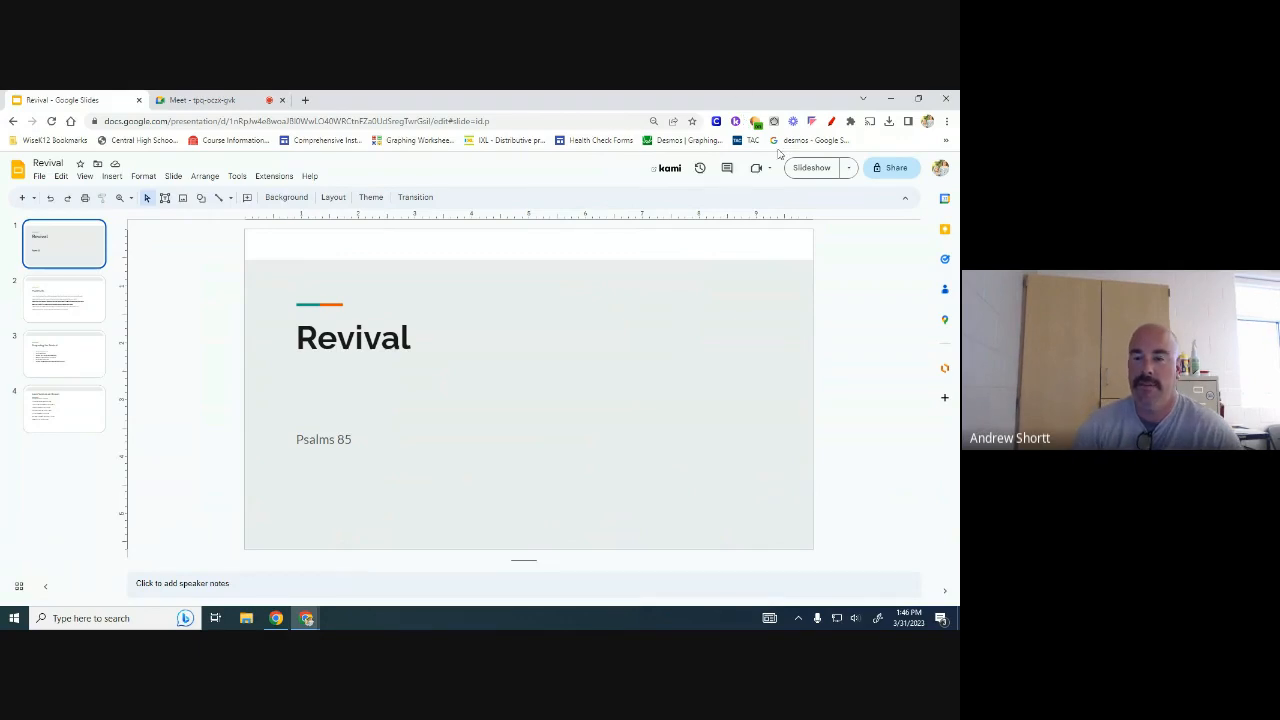
pyautogui.moveTo(810, 168)
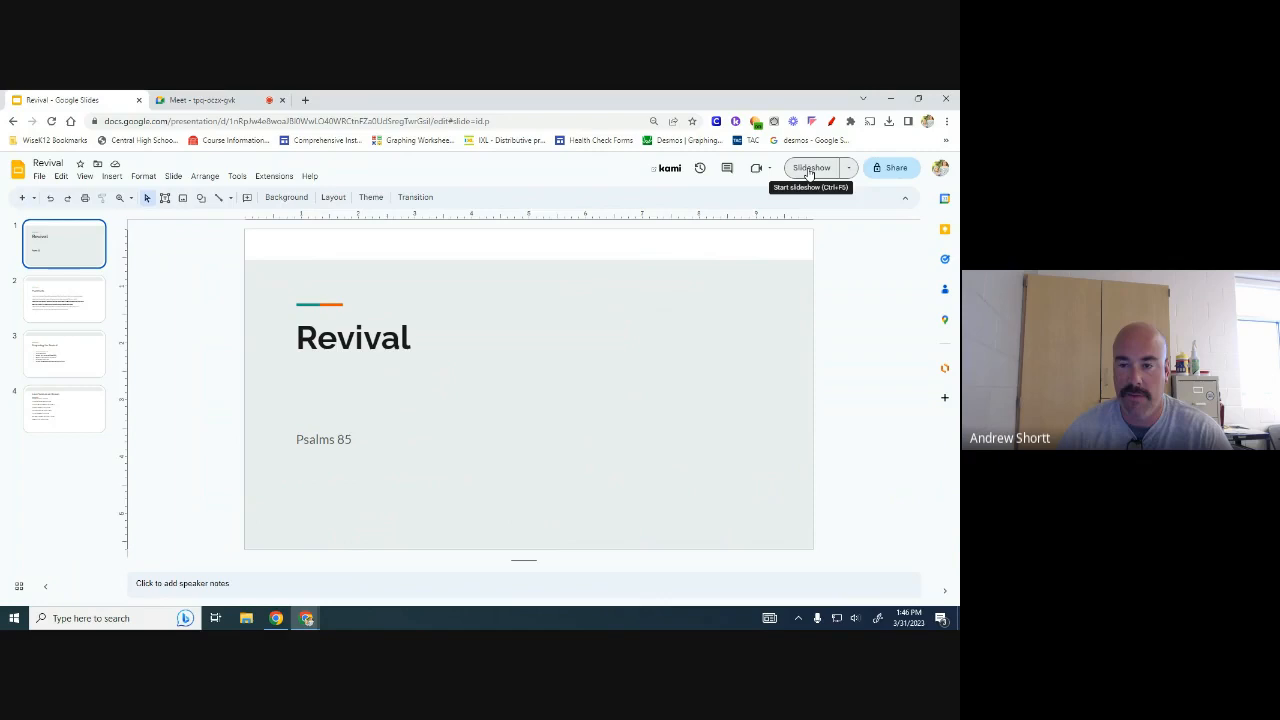
# Step: Run the deck as a full-screen slideshow through to the Love Vast as an Ocean slide
pyautogui.click(812, 168)
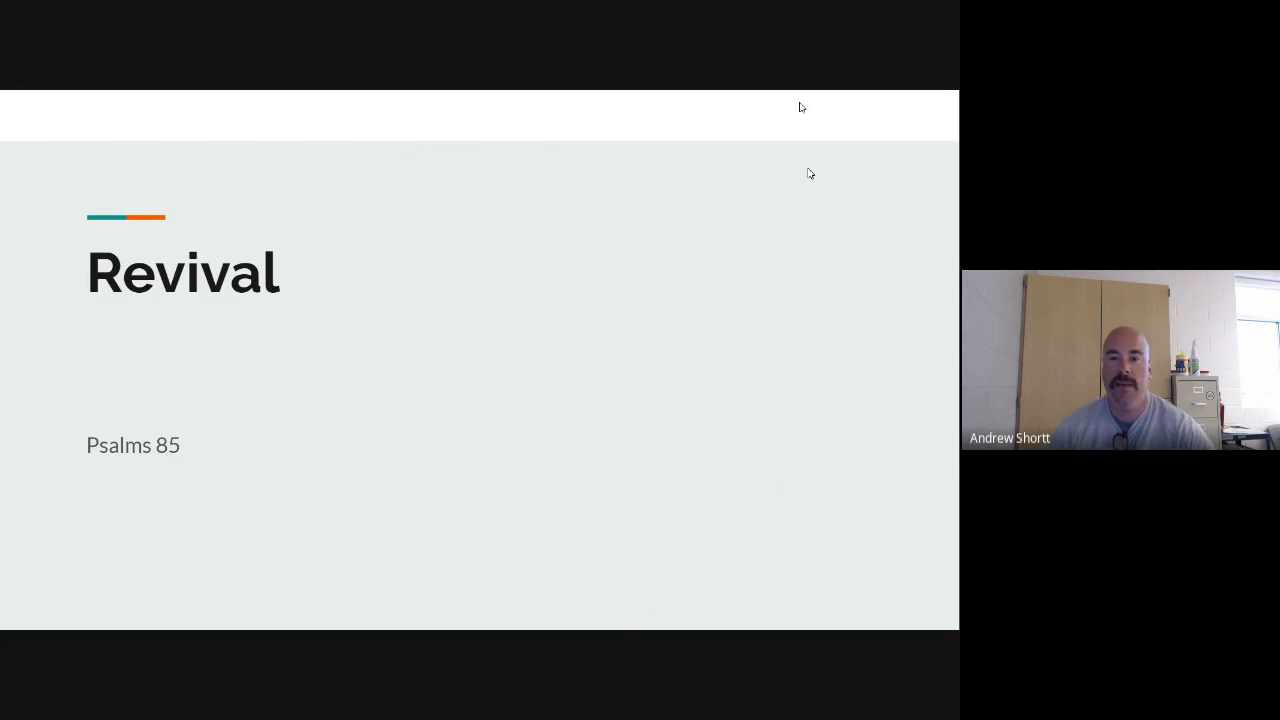
pyautogui.moveTo(756, 184)
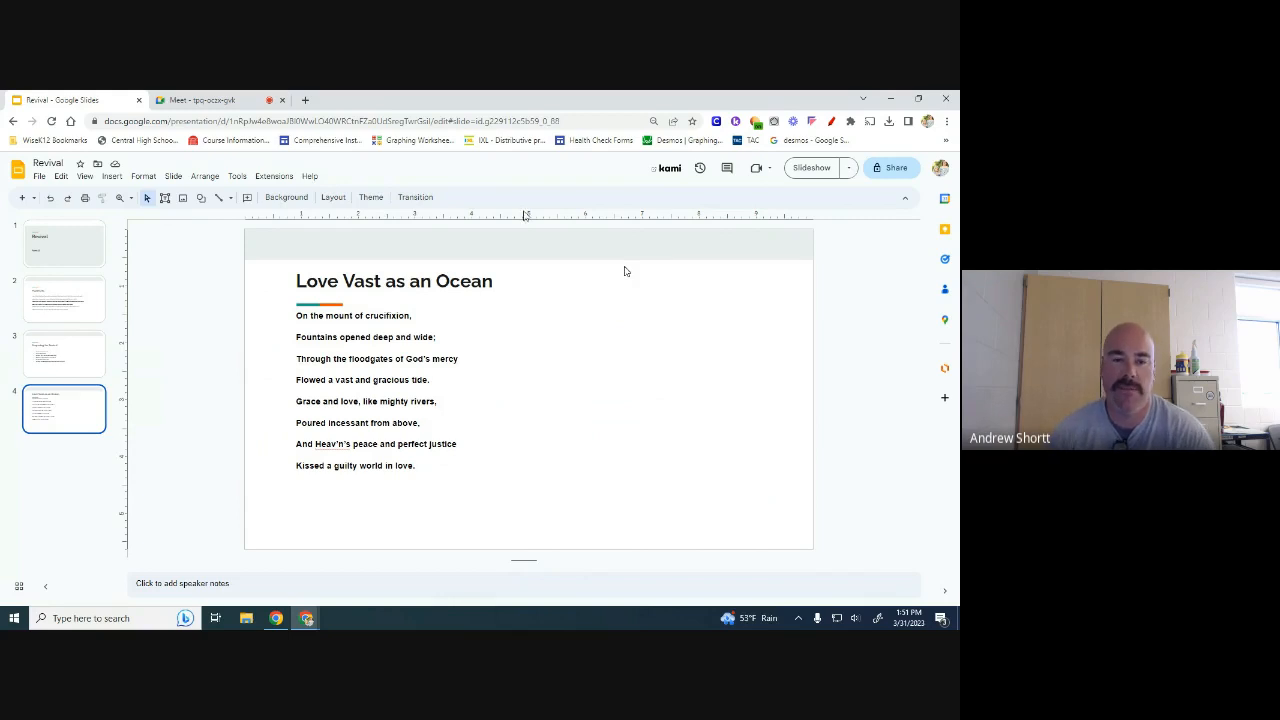
pyautogui.moveTo(536, 346)
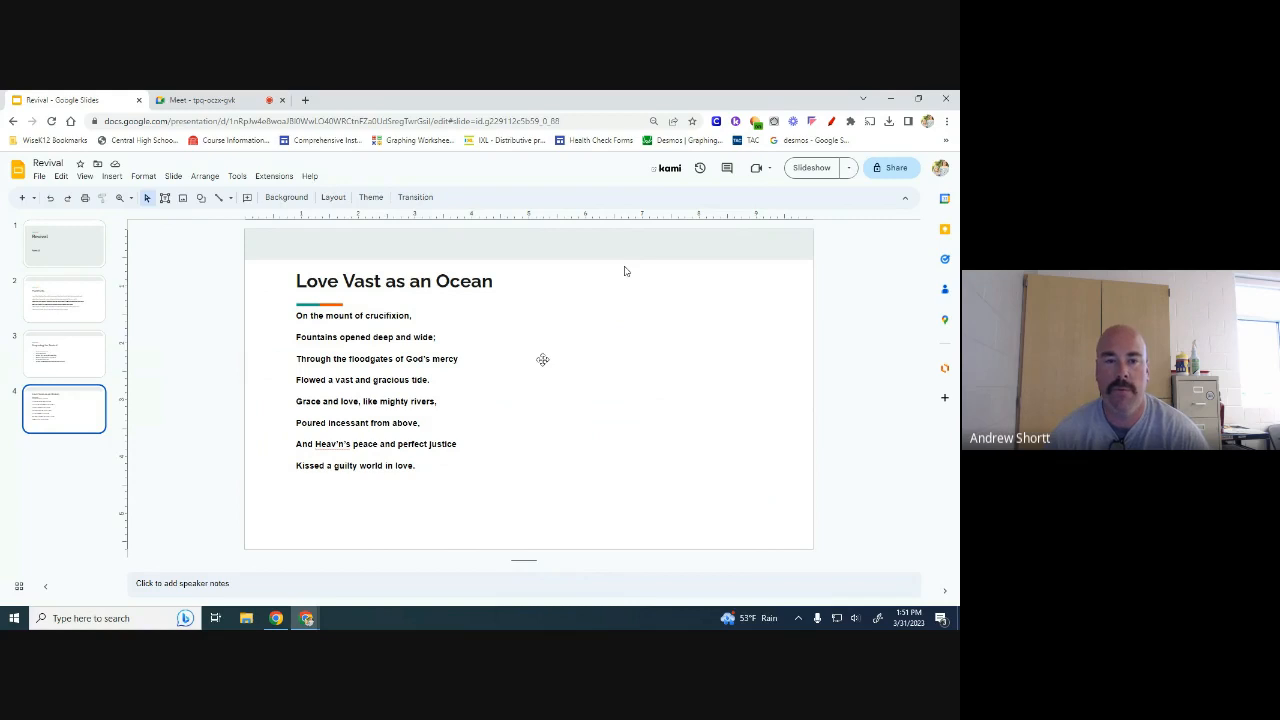
pyautogui.moveTo(540, 356)
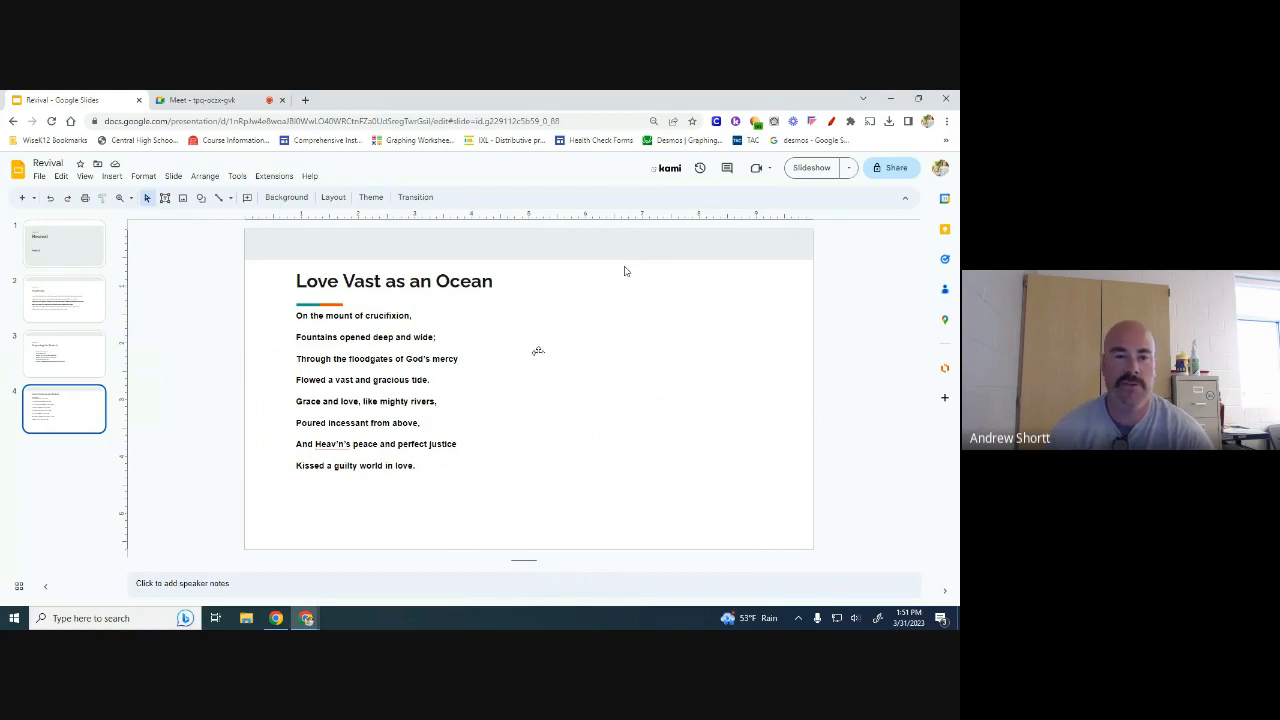
# Step: Return to the Google Meet screen-sharing page after the slideshow ends
pyautogui.click(200, 100)
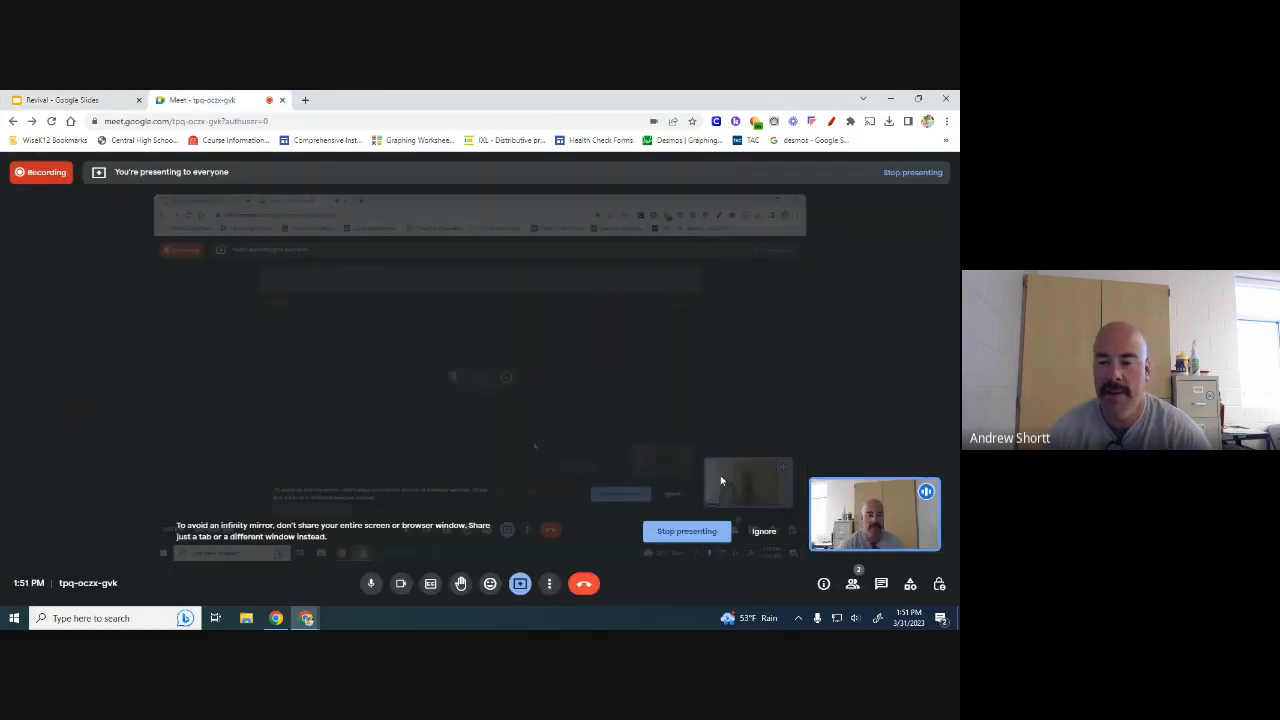